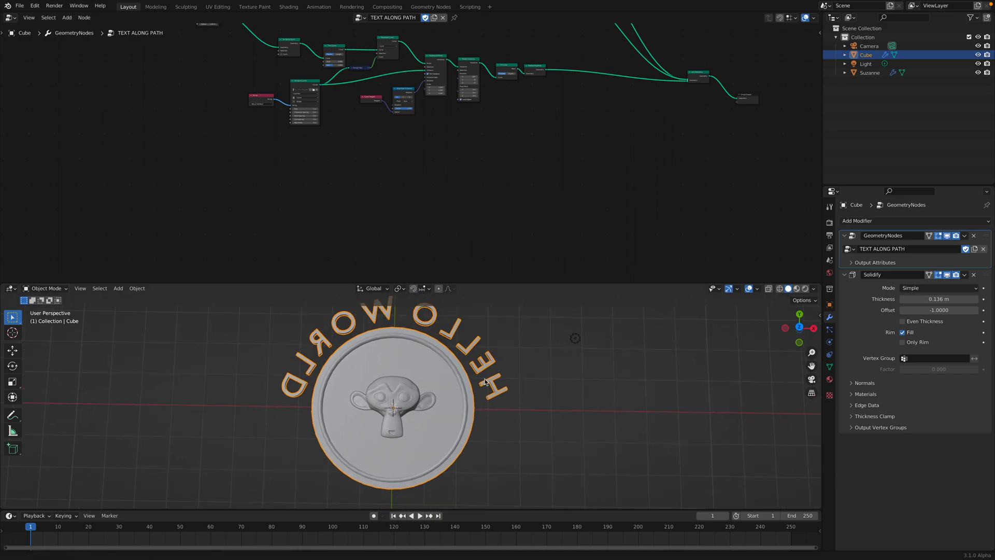
- Lower Trim Curve End to about 0.434 so HELLO WORLD tightens along the arc
{"action": "left_click_drag", "start_coordinate": [486, 382], "coordinate": [441, 327]}
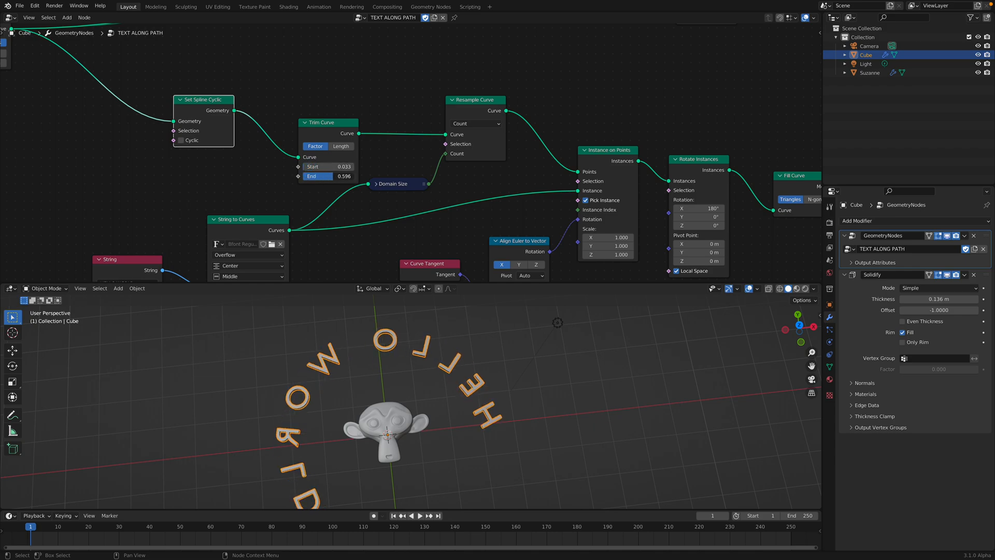
{"action": "left_click_drag", "start_coordinate": [337, 166], "coordinate": [330, 171]}
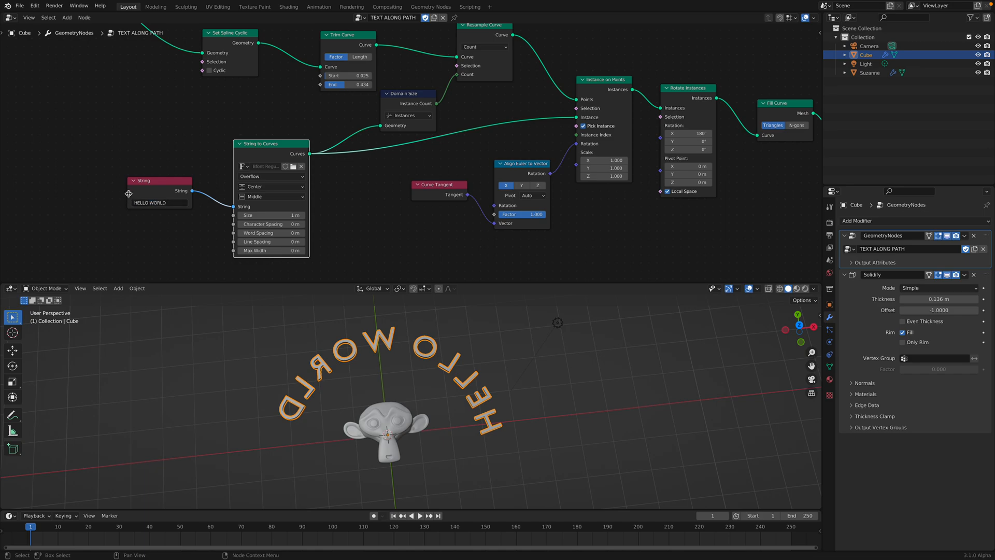
{"action": "left_click_drag", "start_coordinate": [144, 180], "coordinate": [121, 180]}
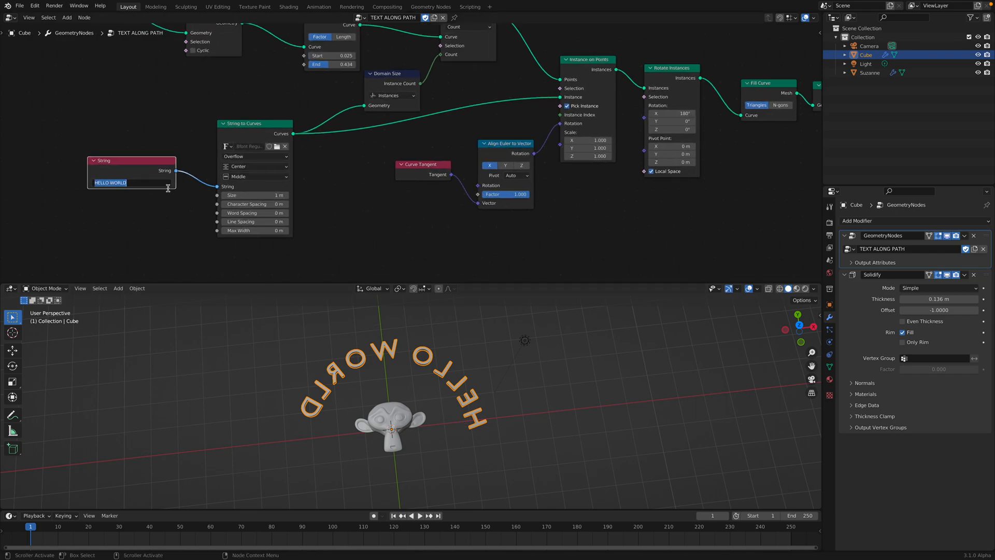
- Change the String node text to BLEND THE WORLD and reduce String to Curves Size to 0.98 m
{"action": "type", "text": "BLEND THE"}
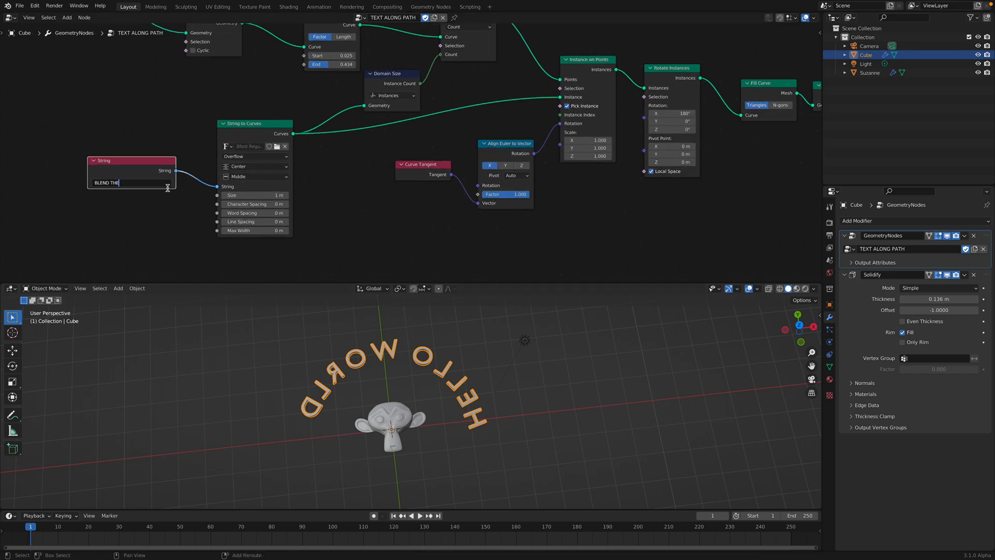
{"action": "type", "text": "WORLD"}
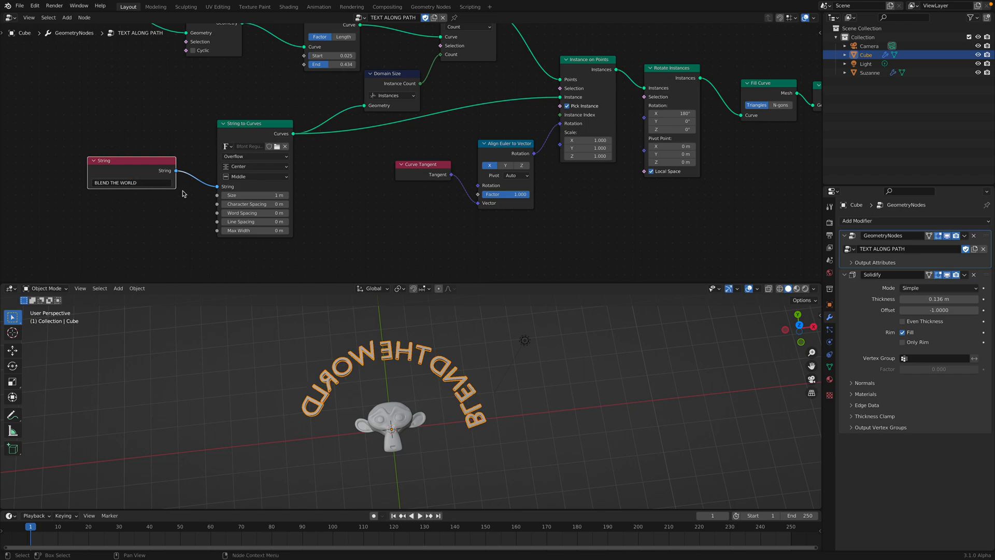
{"action": "left_click_drag", "start_coordinate": [254, 195], "coordinate": [266, 195]}
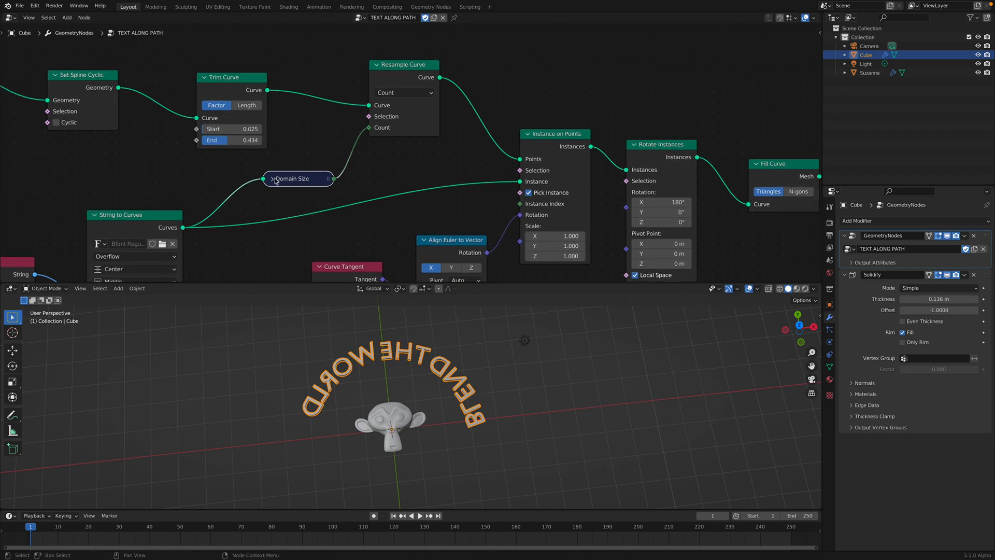
{"action": "left_click_drag", "start_coordinate": [232, 77], "coordinate": [254, 62]}
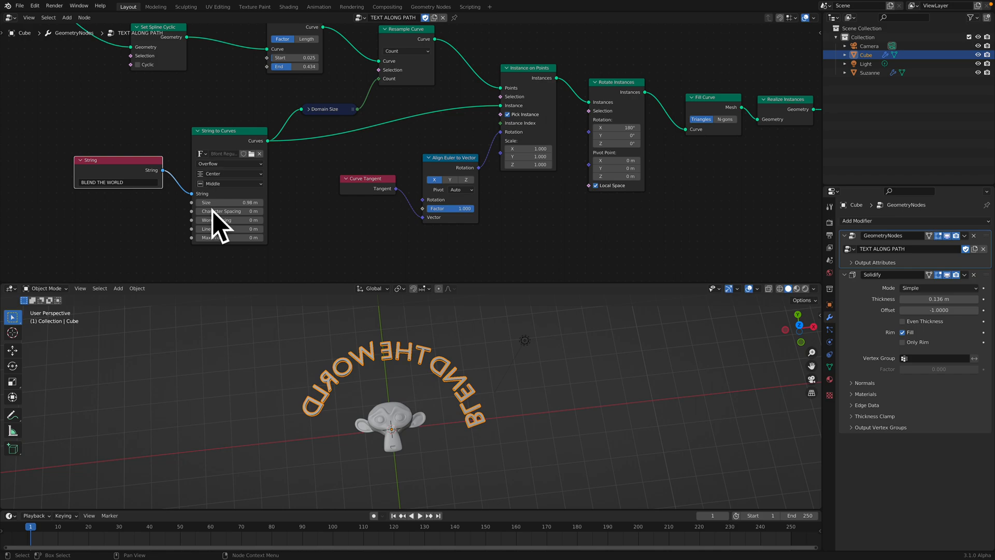
{"action": "mouse_move", "coordinate": [460, 357]}
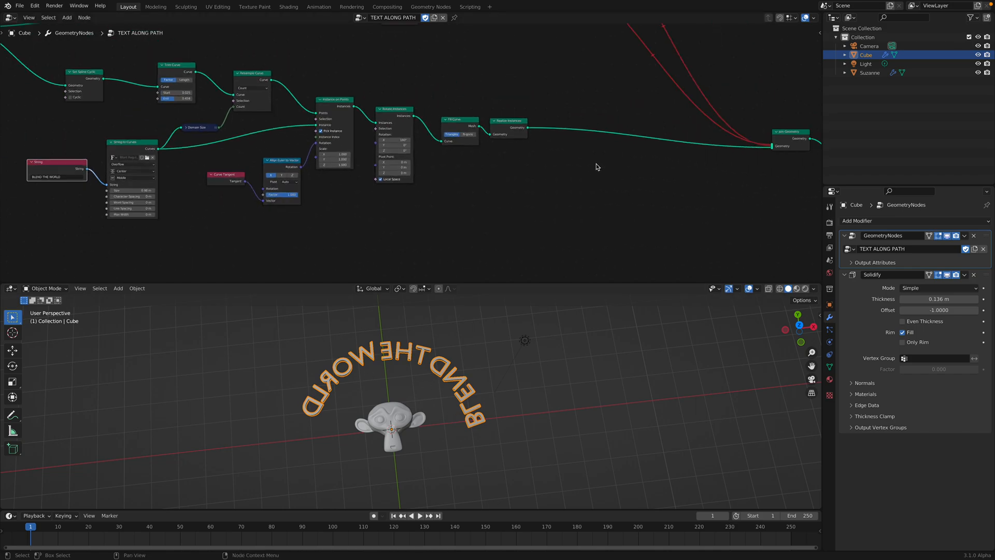
- Add a Join Geometry node merging the arc into the output and centre BLEND THE WORLD via Trim Curve
{"action": "type", "text": "jo"}
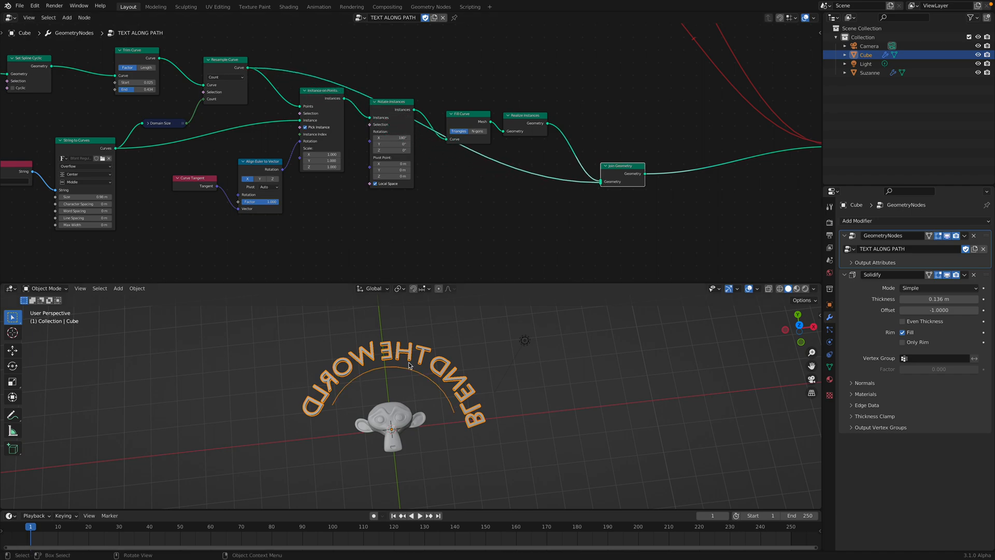
{"action": "left_click", "coordinate": [865, 64]}
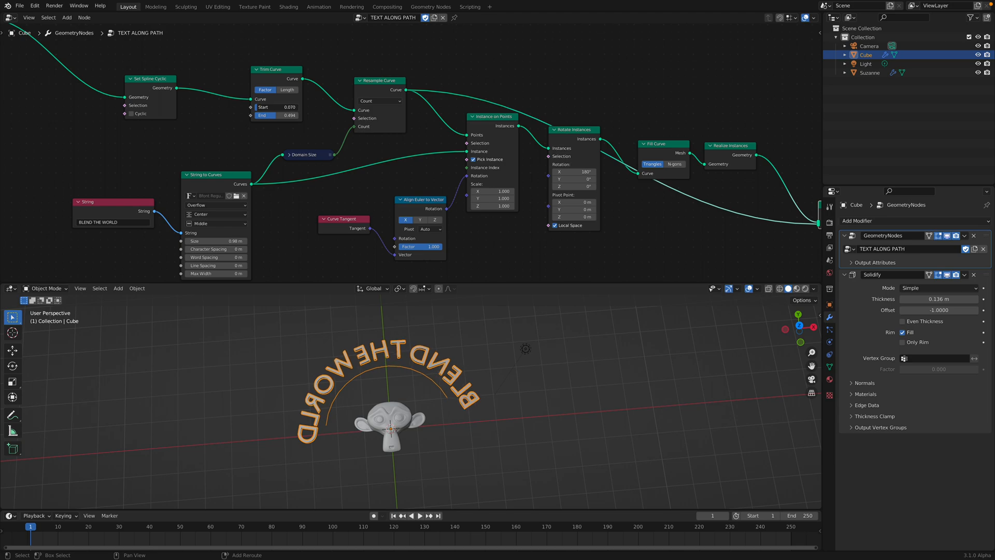
{"action": "left_click_drag", "start_coordinate": [276, 107], "coordinate": [276, 115]}
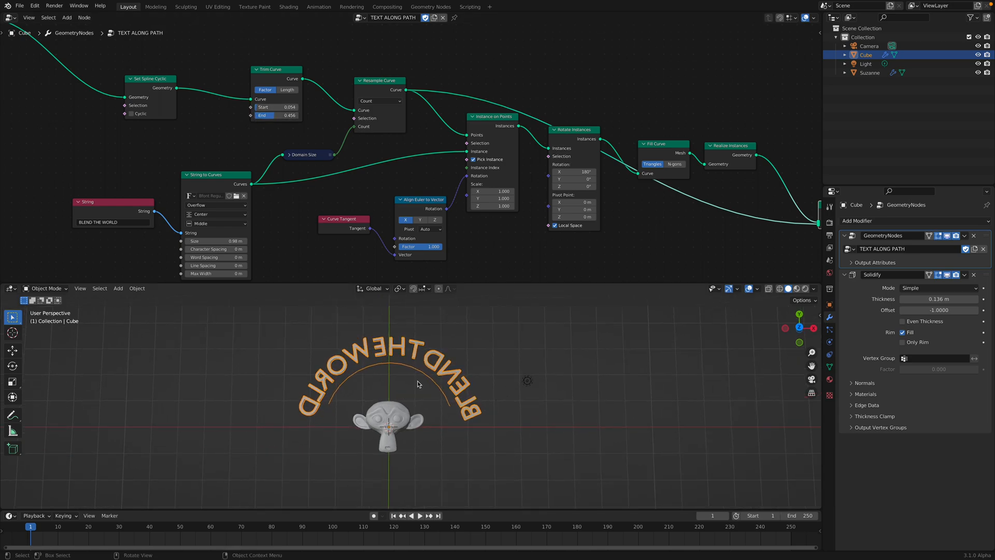
{"action": "scroll", "scroll_direction": "down", "scroll_amount": 3}
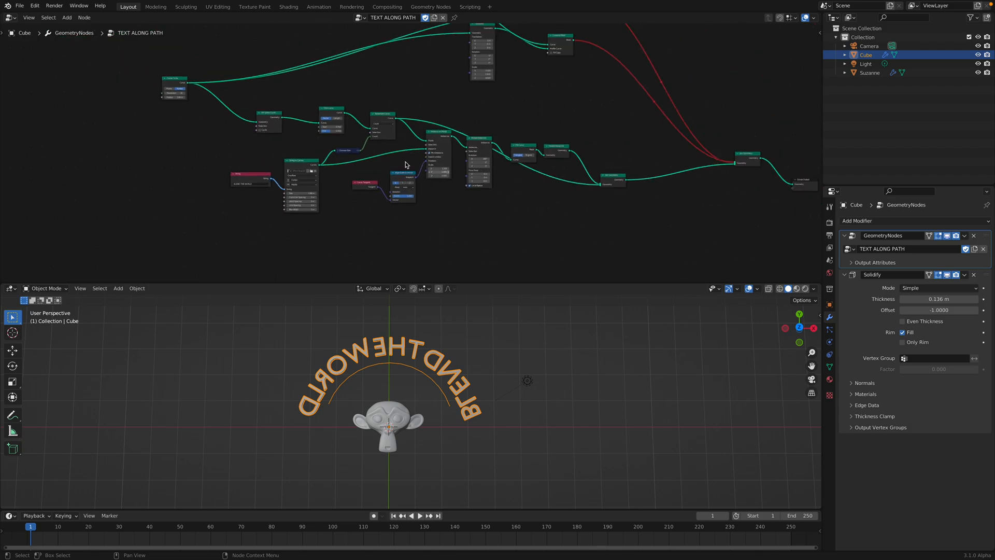
{"action": "key", "text": "ctrl+s"}
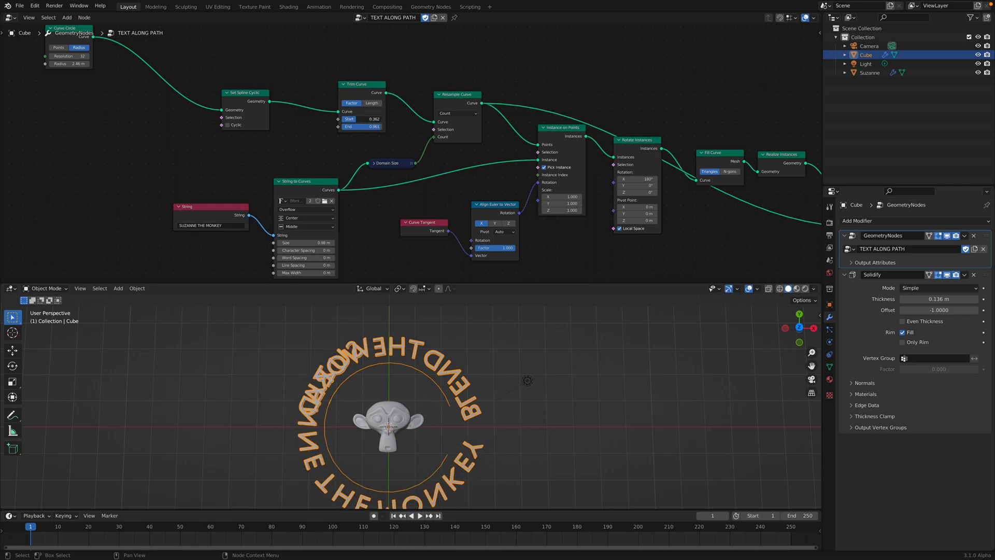
- Select the circle curve node to start the second SUZANNE THE MONKEY lettering arc
{"action": "left_click", "coordinate": [362, 119]}
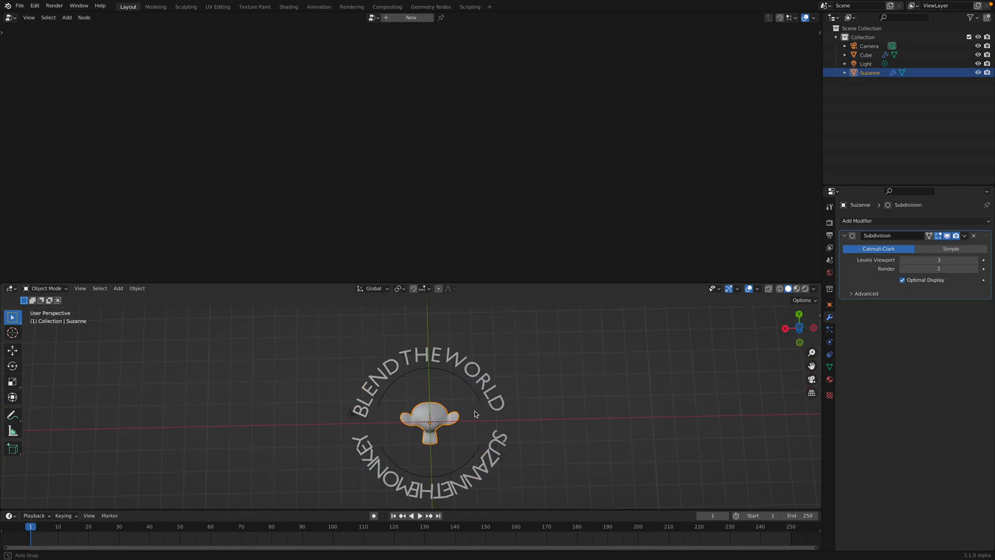
{"action": "key", "text": "r"}
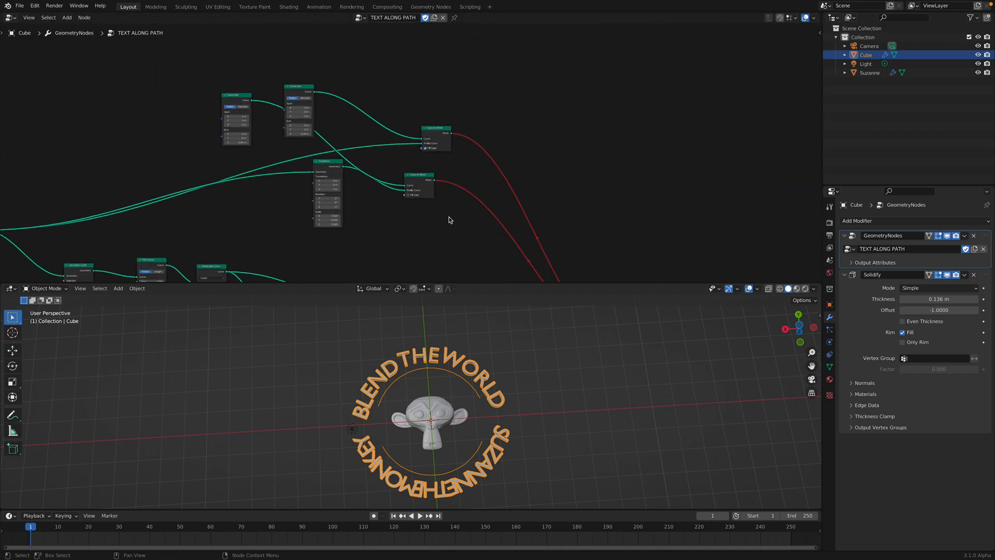
{"action": "mouse_move", "coordinate": [471, 218]}
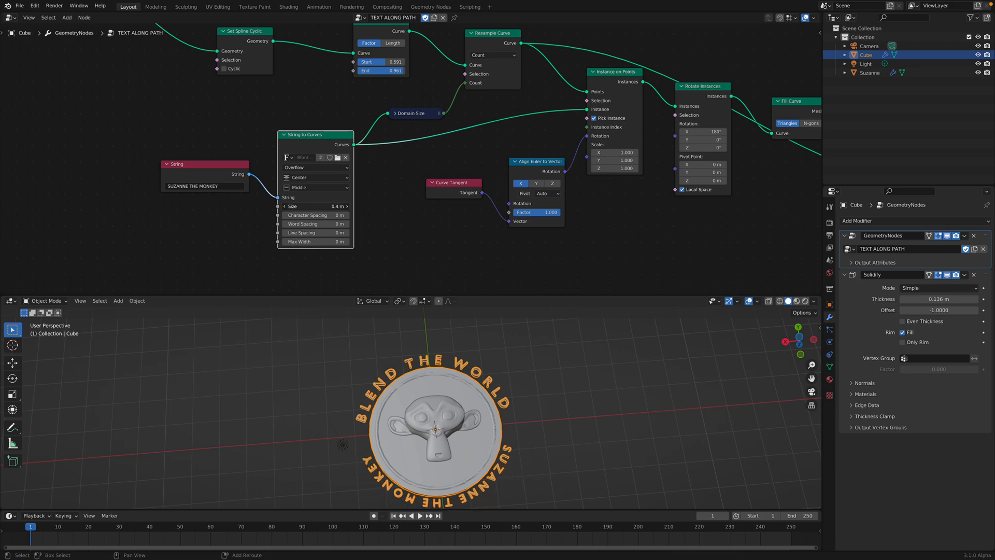
- Raise the bottom text Size to 0.42 m with Trim Curve Start 0.557, End 0.996
{"action": "left_click_drag", "start_coordinate": [316, 206], "coordinate": [323, 206]}
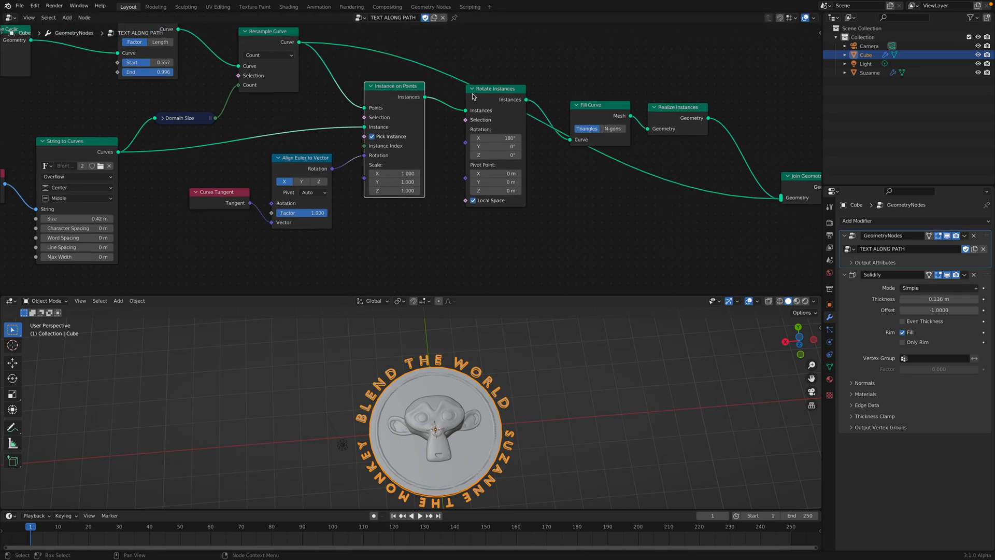
{"action": "left_click_drag", "start_coordinate": [495, 89], "coordinate": [481, 114]}
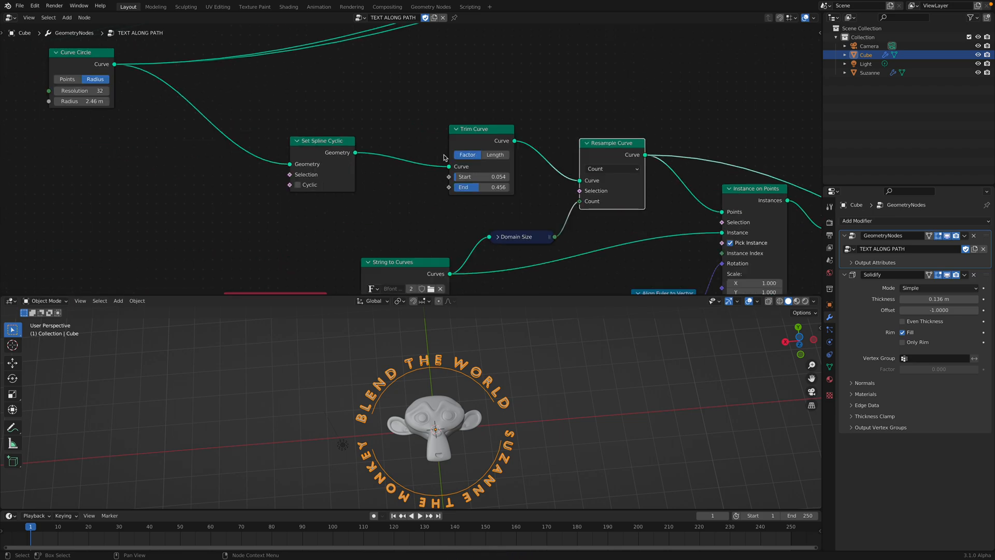
- Insert a Reverse Curve node between Curve Circle and Set Spline Cyclic for BLEND THE WORLD
{"action": "type", "text": "ree"}
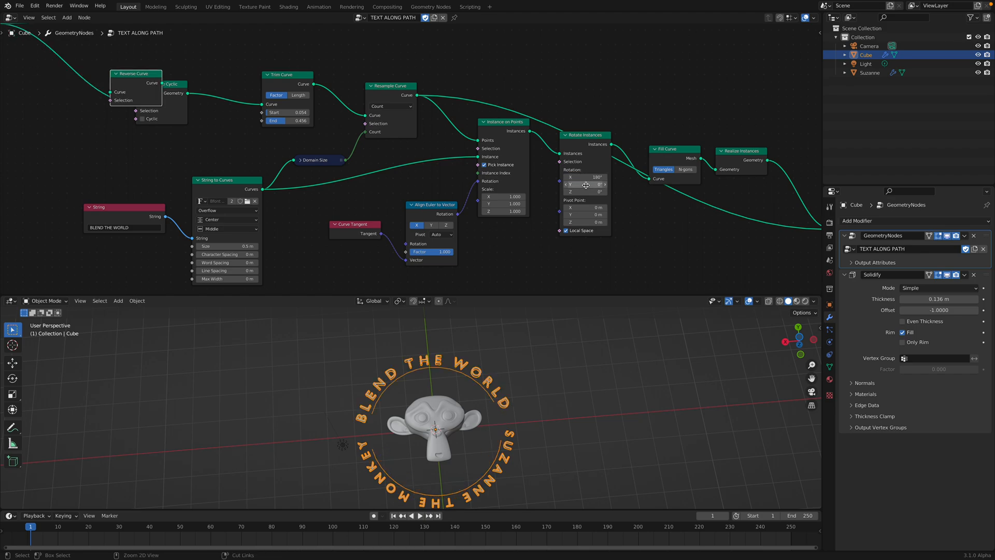
{"action": "left_click_drag", "start_coordinate": [584, 178], "coordinate": [602, 178]}
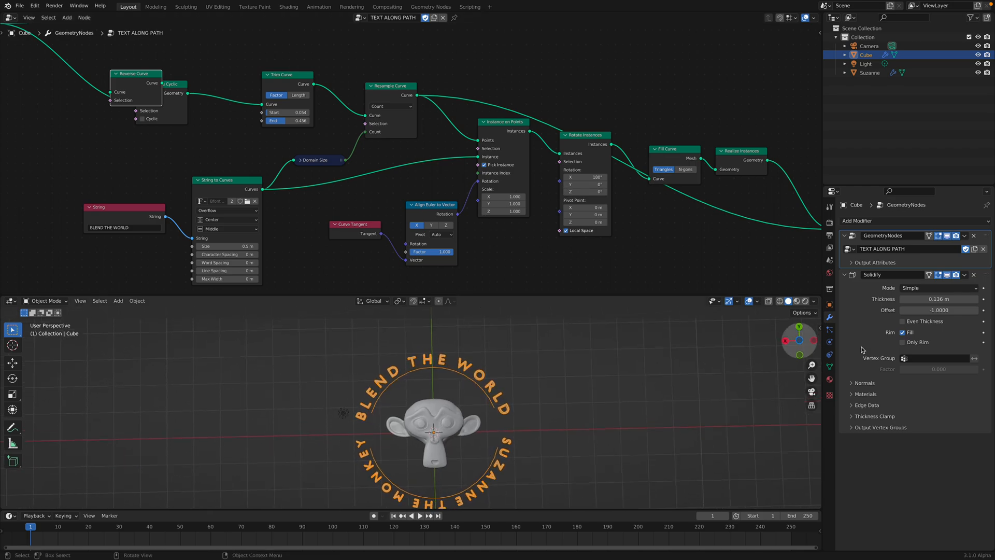
{"action": "left_click", "coordinate": [799, 329]}
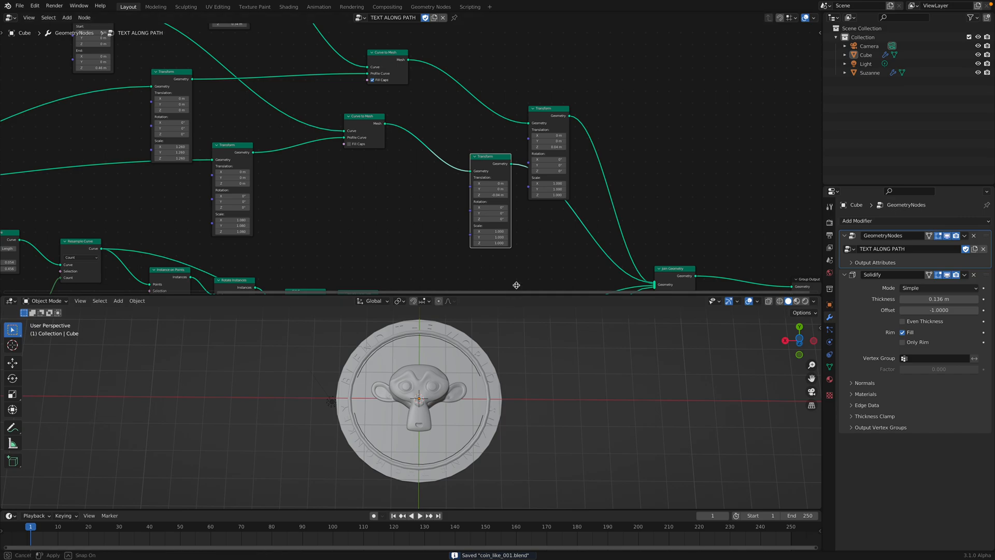
- Enlarge the engraved text ring via the Transform node's Scale X/Y/Z fields
{"action": "left_click", "coordinate": [813, 229]}
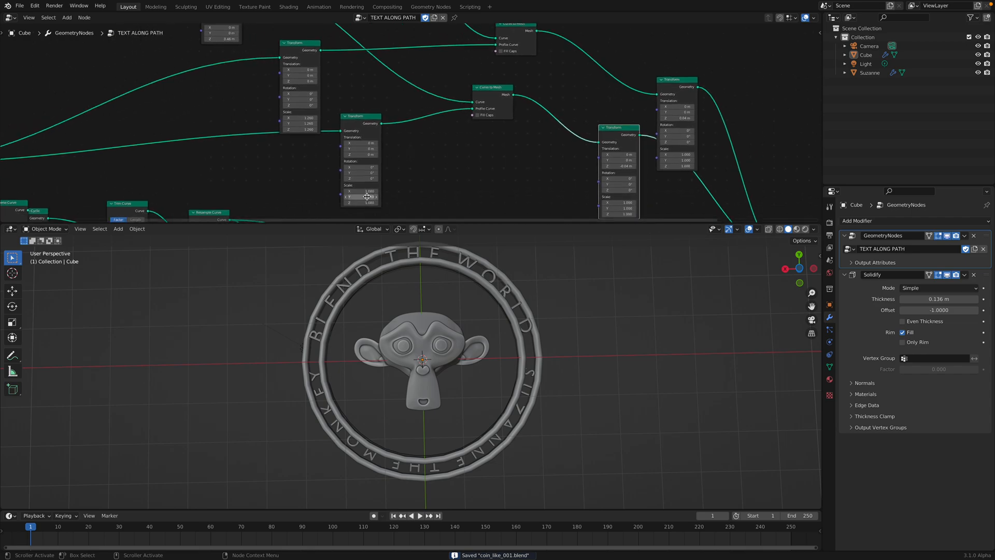
{"action": "left_click_drag", "start_coordinate": [343, 197], "coordinate": [381, 197]}
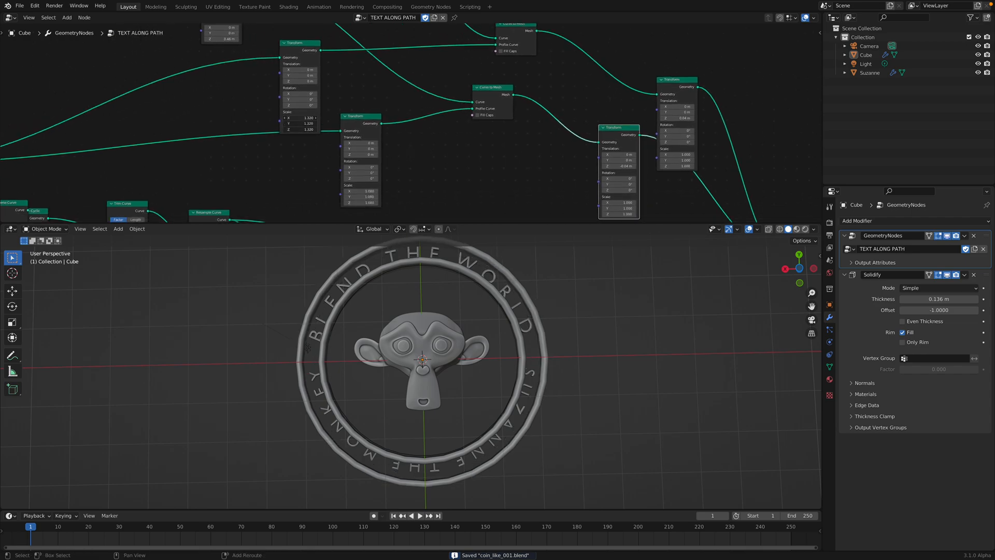